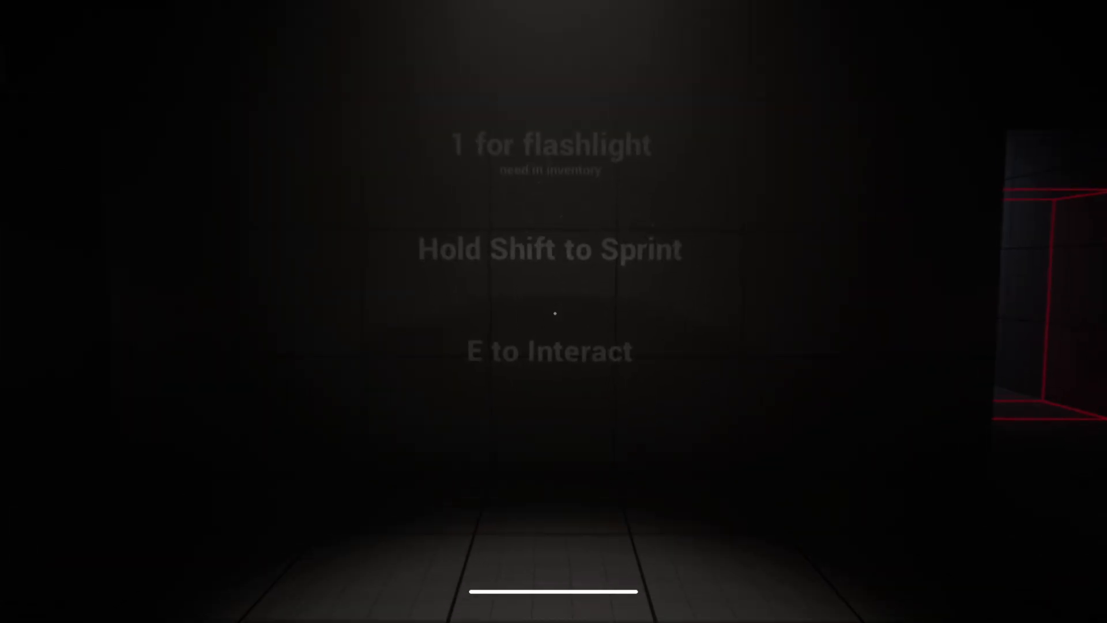
# - Walk forward from the dark starting room past the control hints to the boarded-up window room
pyautogui.press('w')
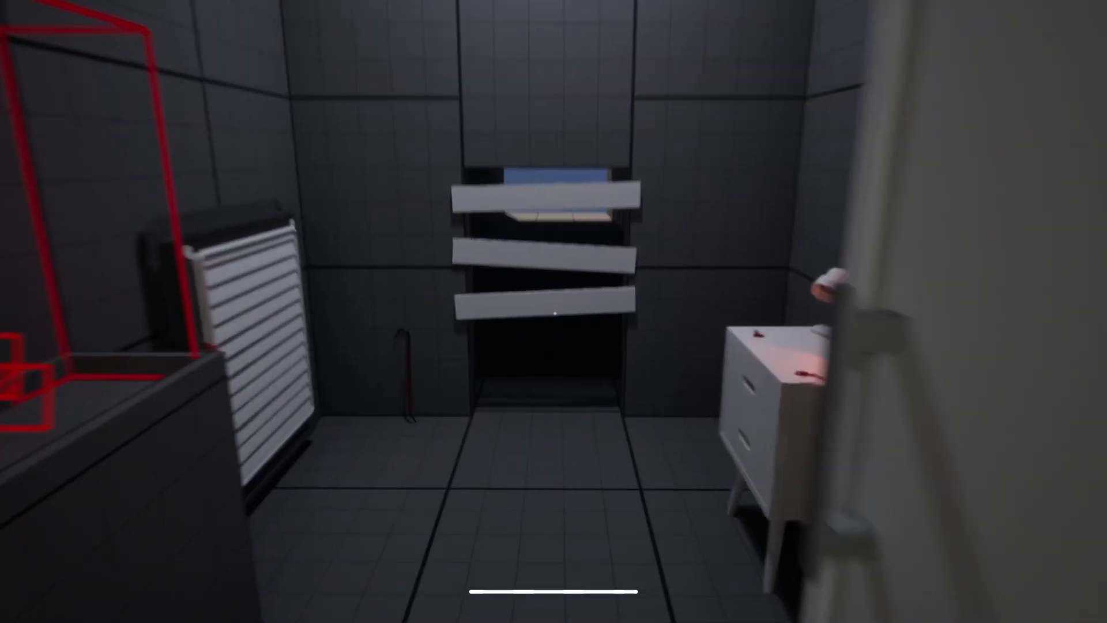
pyautogui.moveTo(554, 312)
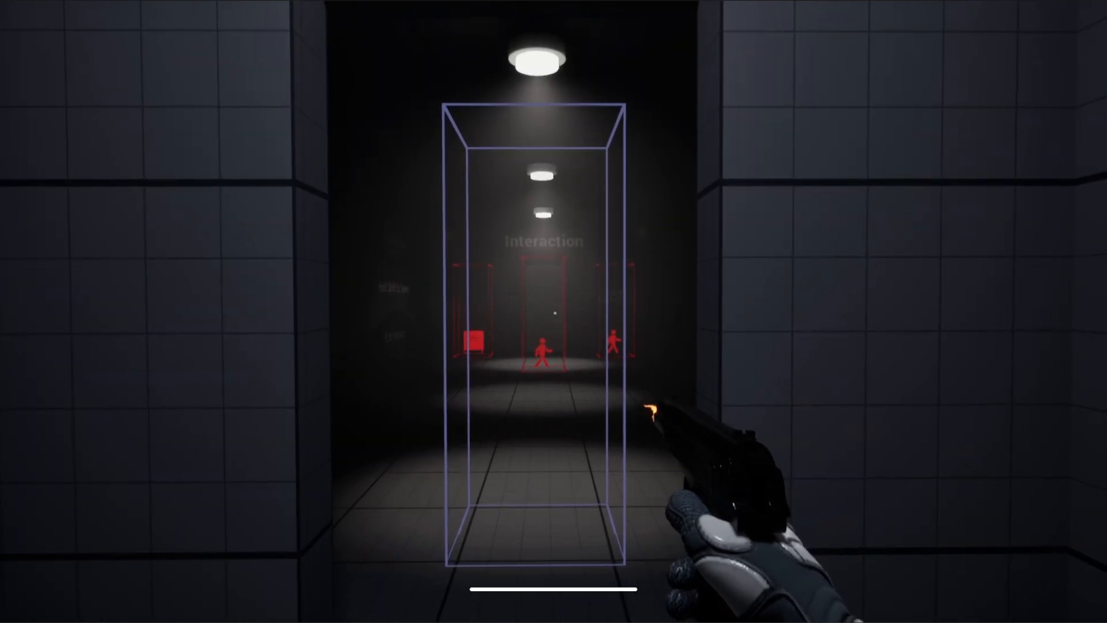
pyautogui.moveTo(553, 312)
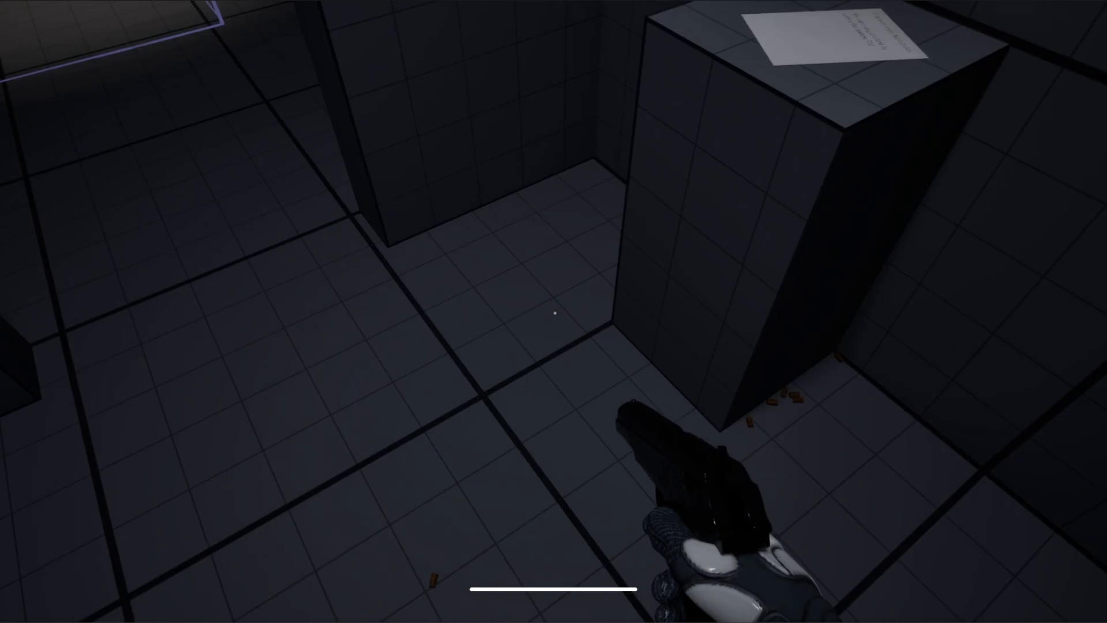
pyautogui.moveTo(553, 311)
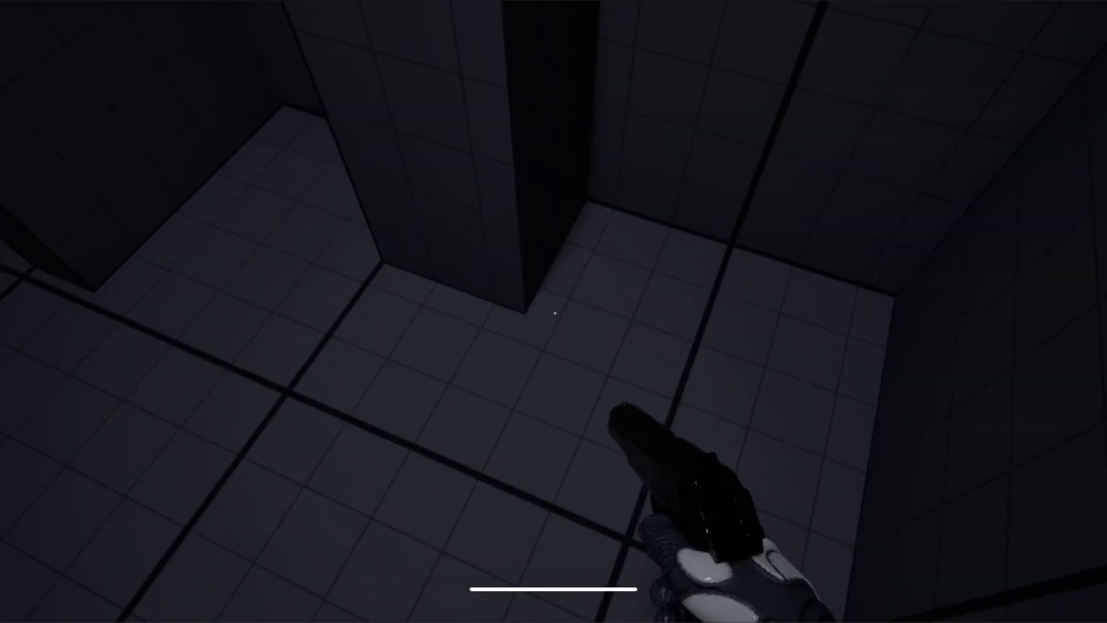